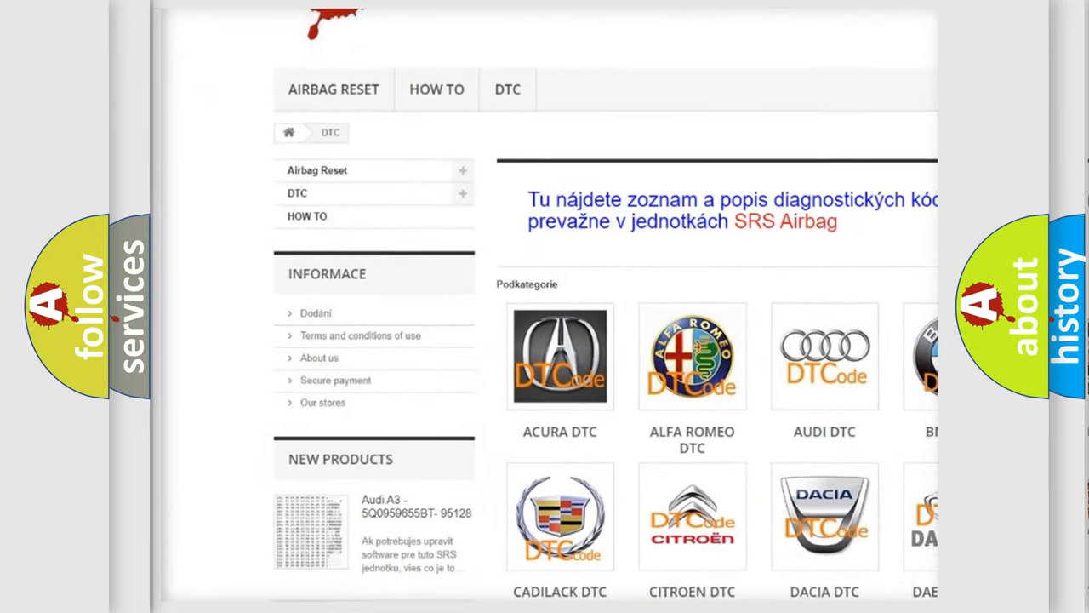
{"action": "scroll", "scroll_direction": "down", "scroll_amount": 3}
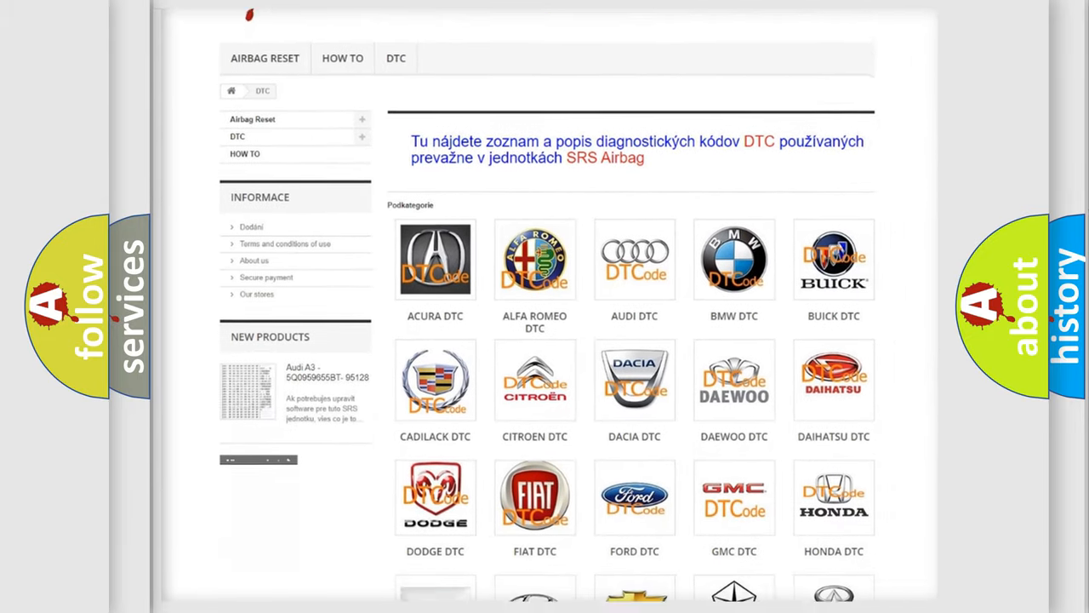
{"action": "scroll", "scroll_direction": "down", "scroll_amount": 3}
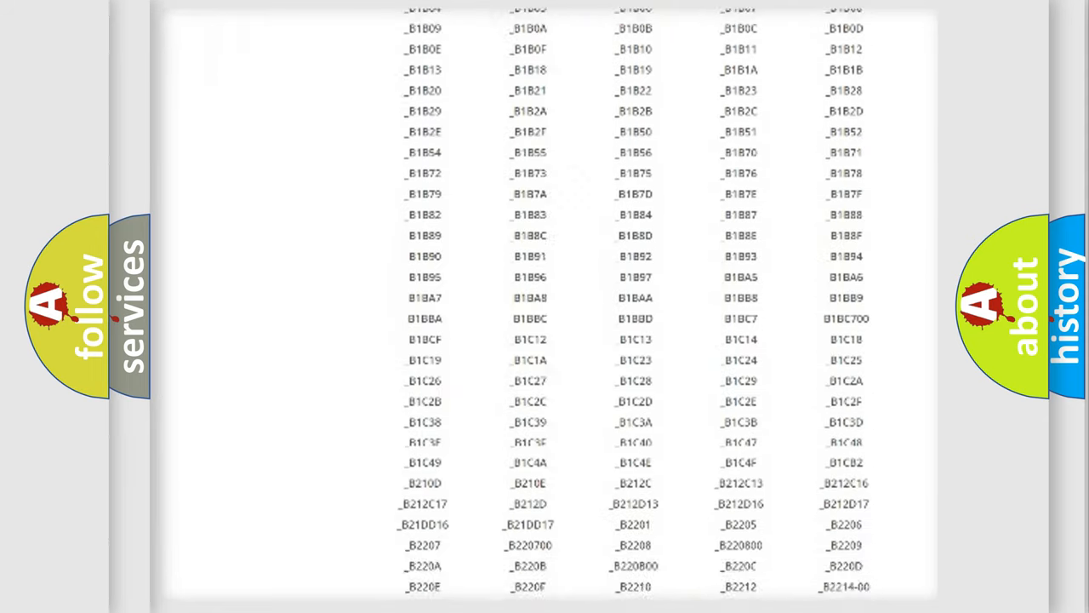
{"action": "scroll", "scroll_direction": "down", "scroll_amount": 3}
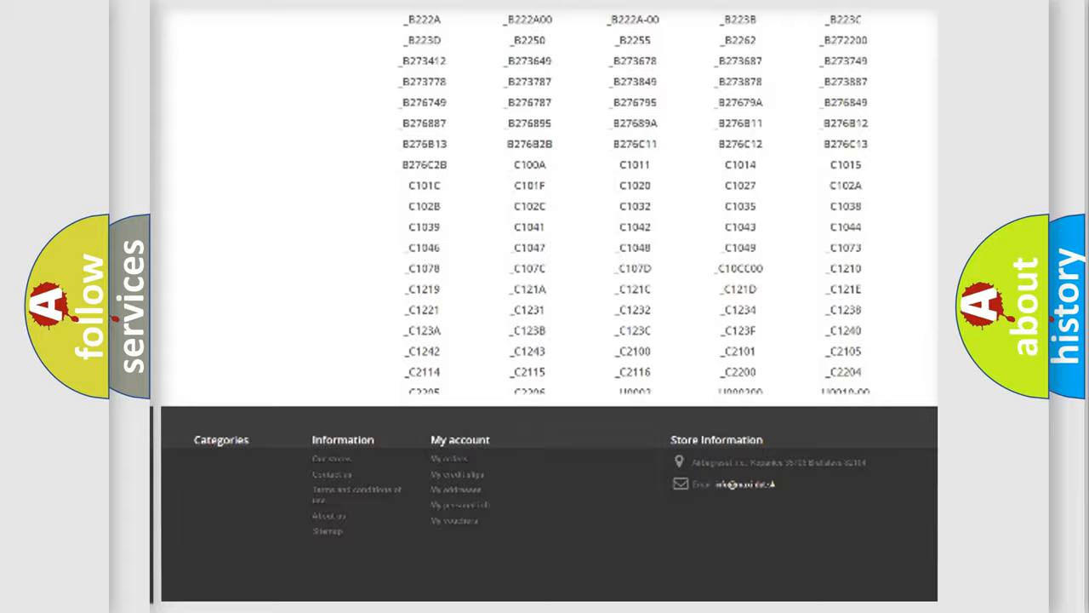
{"action": "scroll", "scroll_direction": "up", "scroll_amount": 3}
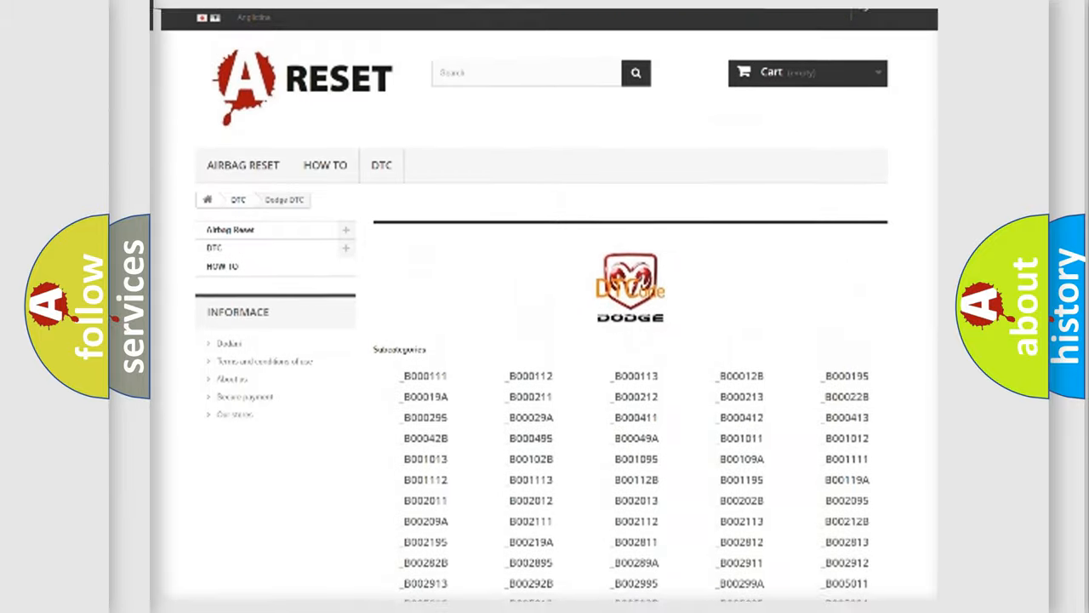